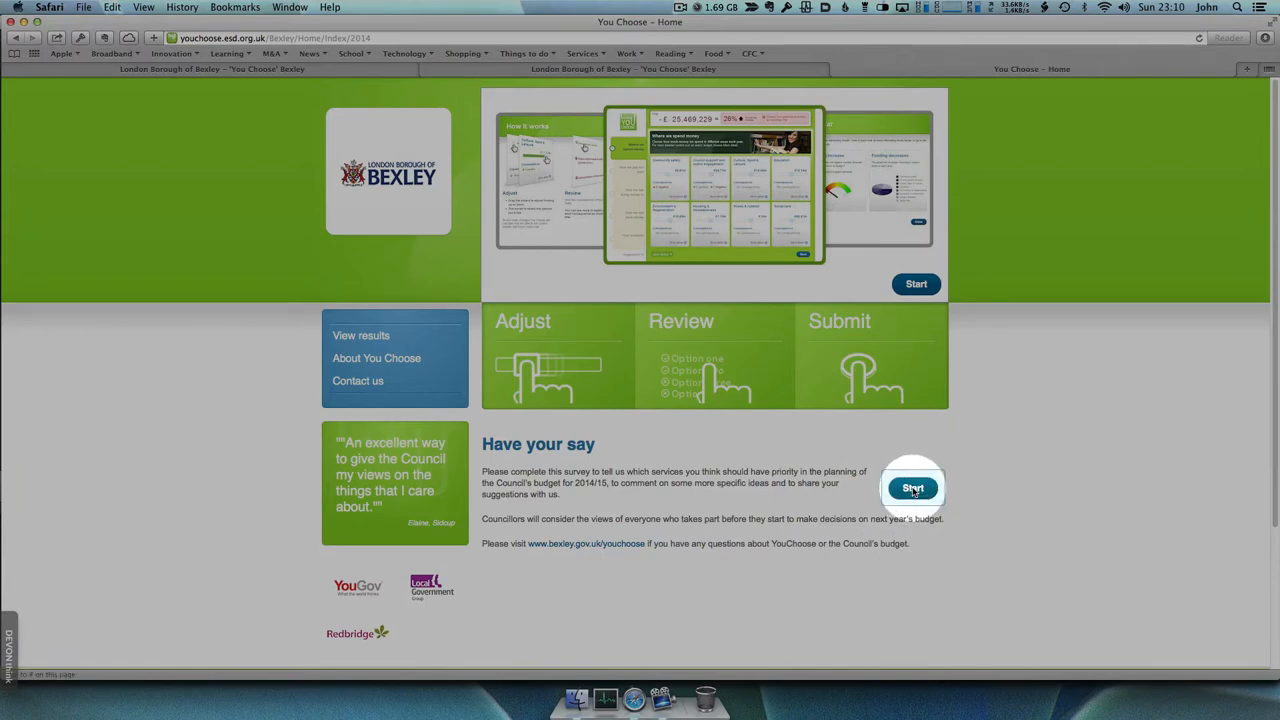
Step: Start the survey and pass the how-it-works introduction to reach 'Where we spend money'
{"action": "left_click", "coordinate": [914, 488]}
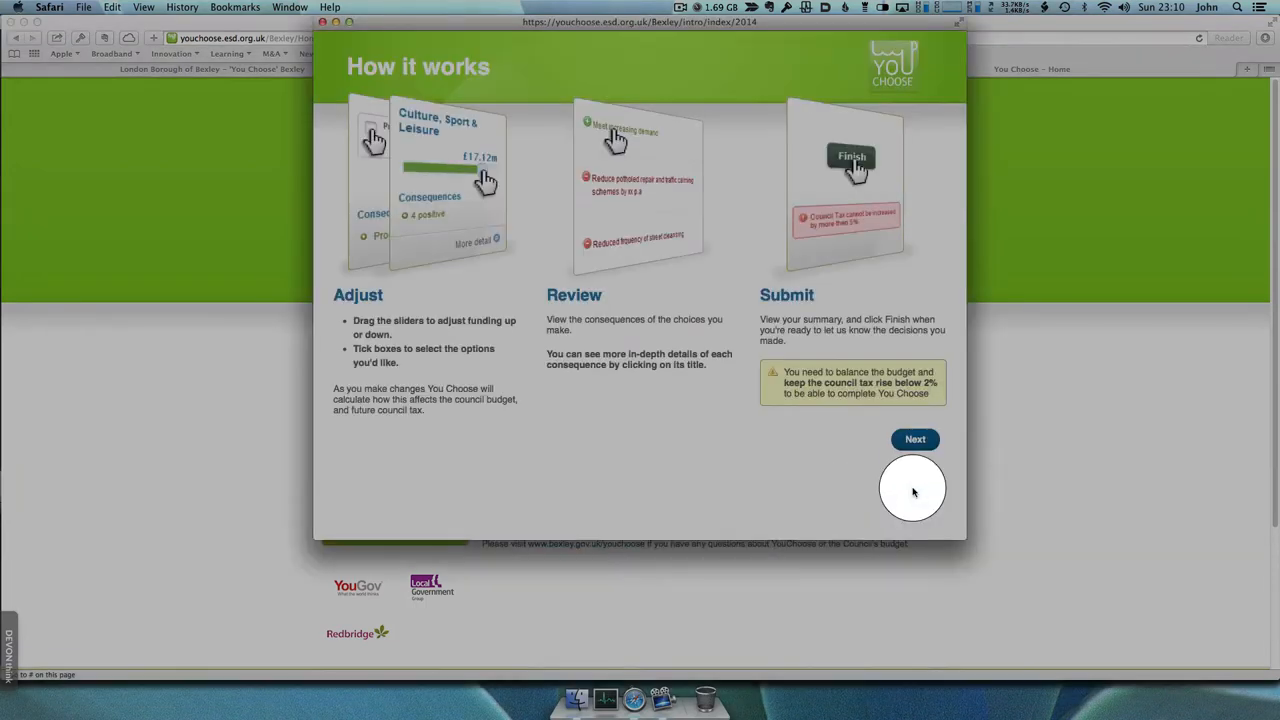
{"action": "left_click", "coordinate": [914, 438]}
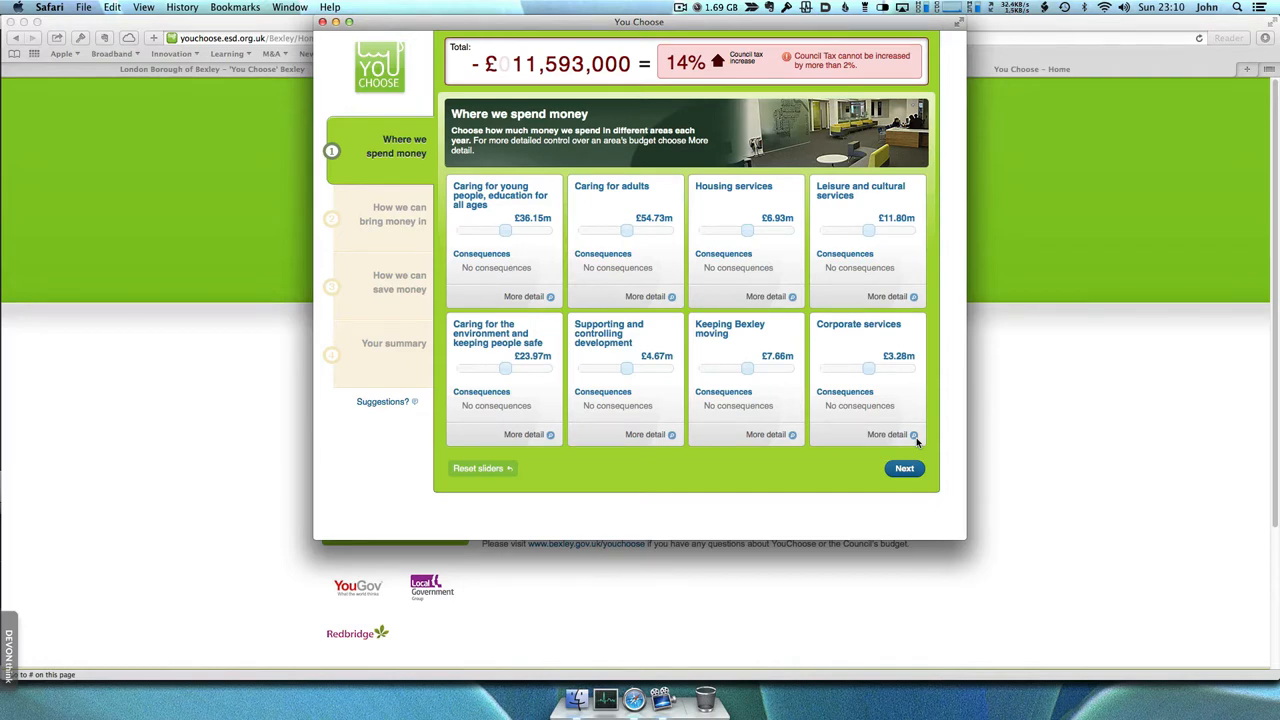
{"action": "mouse_move", "coordinate": [878, 392]}
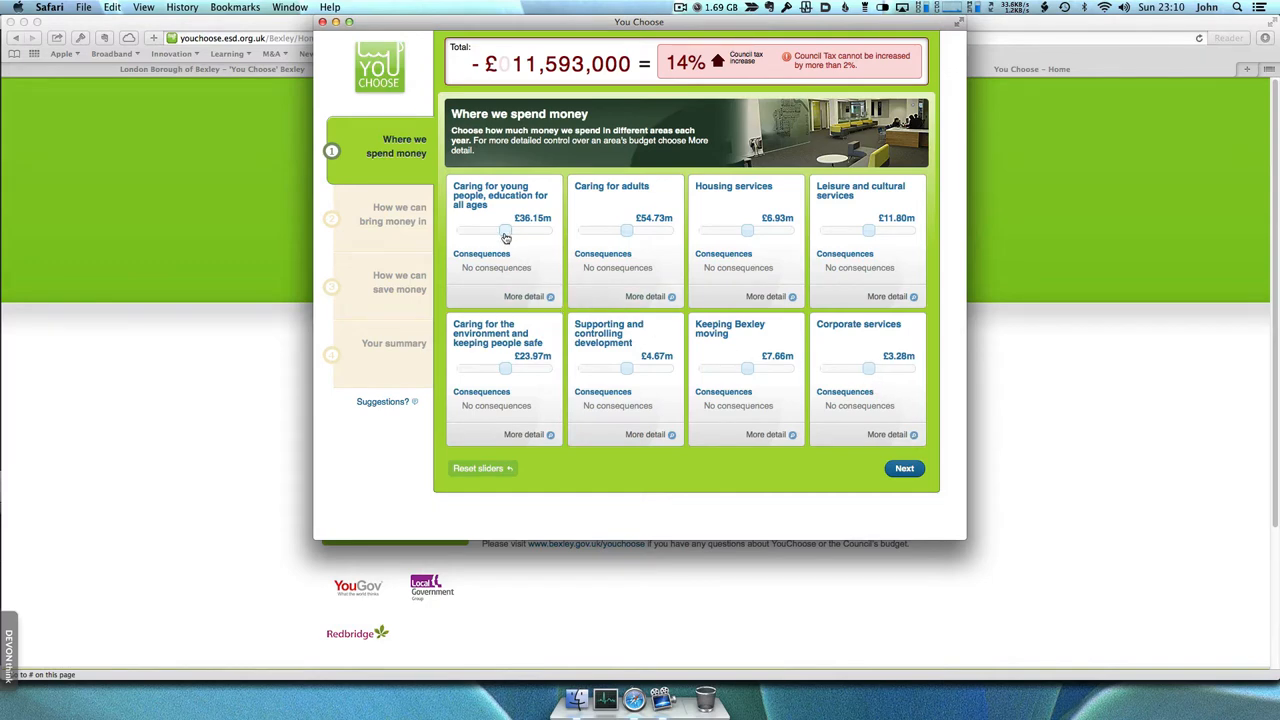
Step: Cut funding for young people to £32.32m, adults to £47.41m, and housing services
{"action": "left_click_drag", "start_coordinate": [505, 230], "coordinate": [485, 230]}
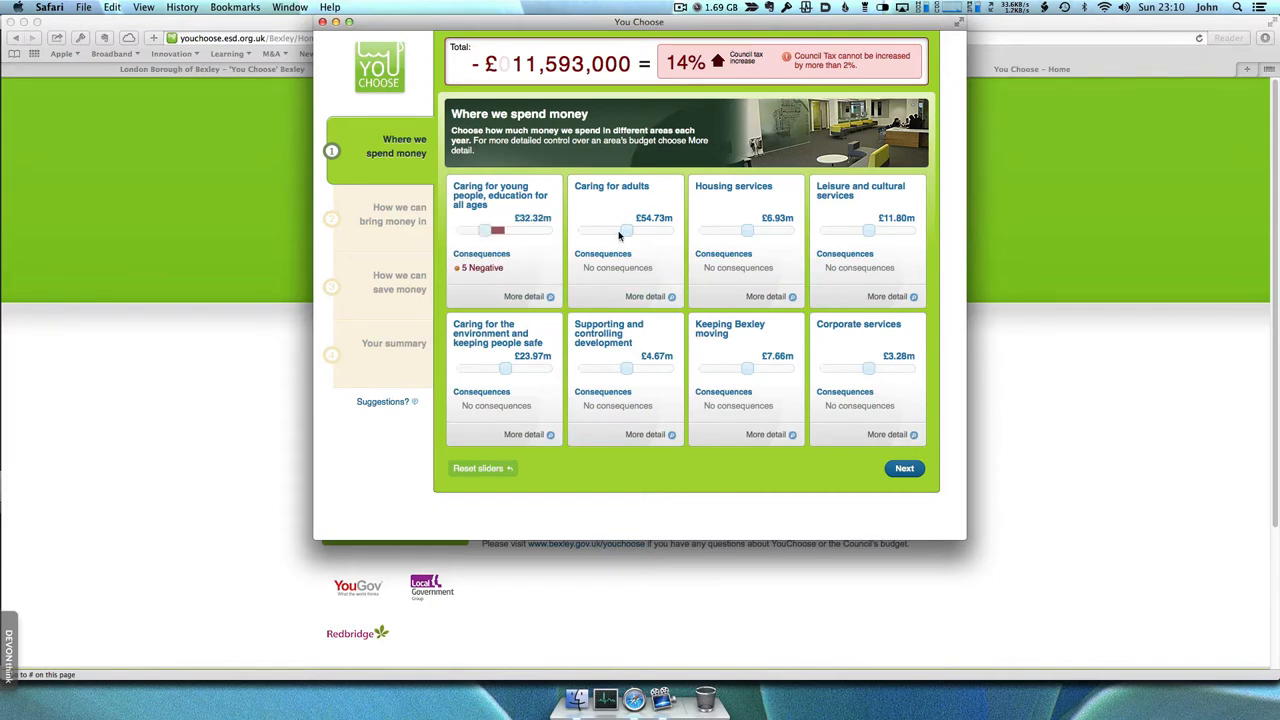
{"action": "left_click_drag", "start_coordinate": [626, 231], "coordinate": [600, 231]}
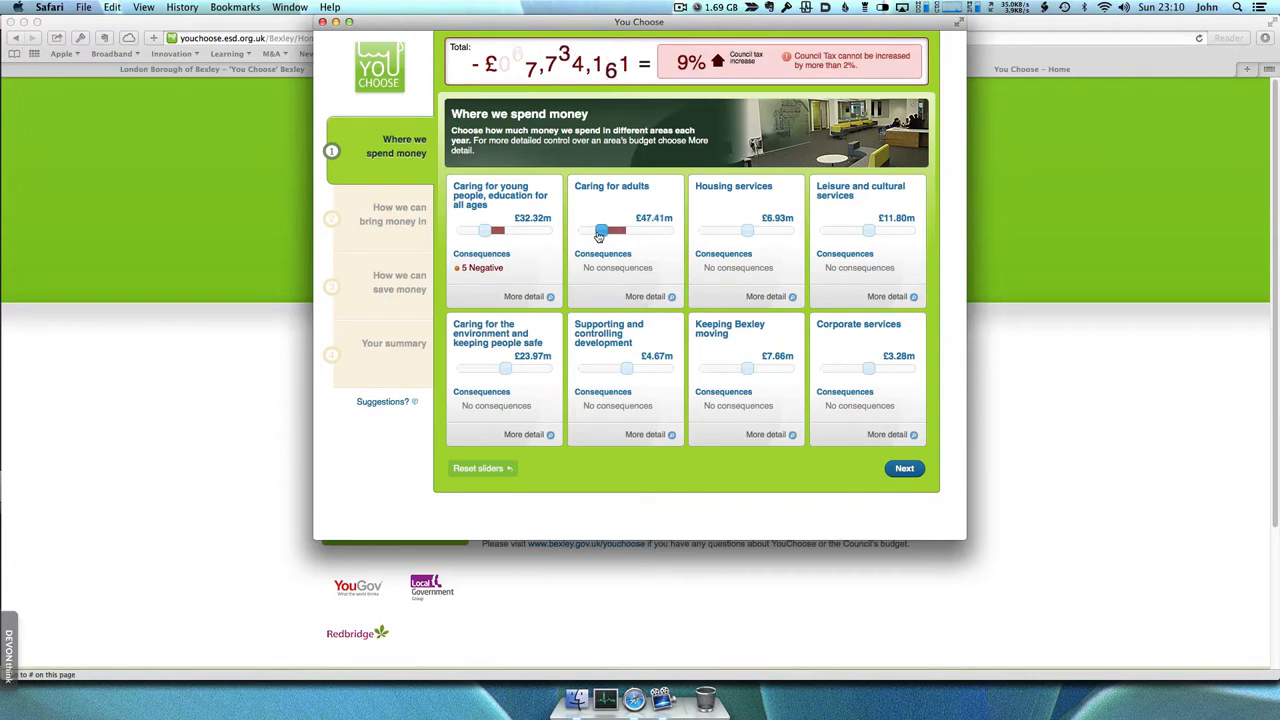
{"action": "left_click_drag", "start_coordinate": [748, 230], "coordinate": [720, 230]}
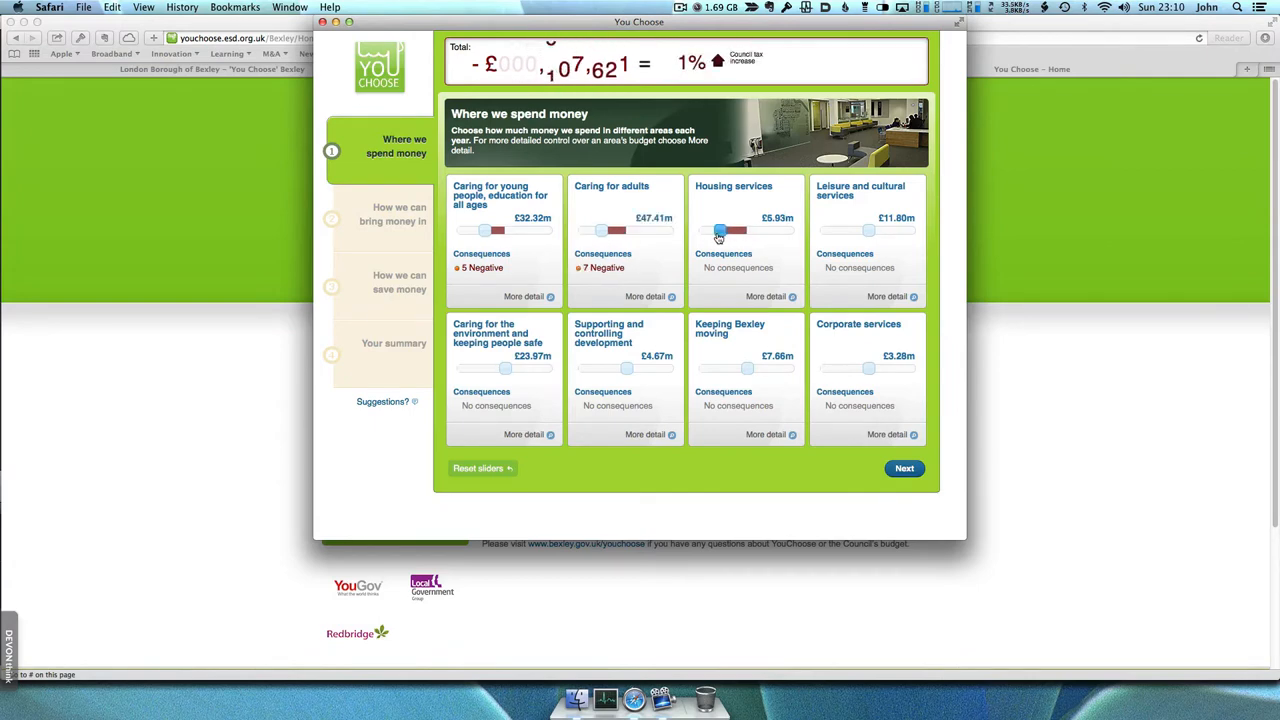
{"action": "left_click_drag", "start_coordinate": [717, 231], "coordinate": [722, 231]}
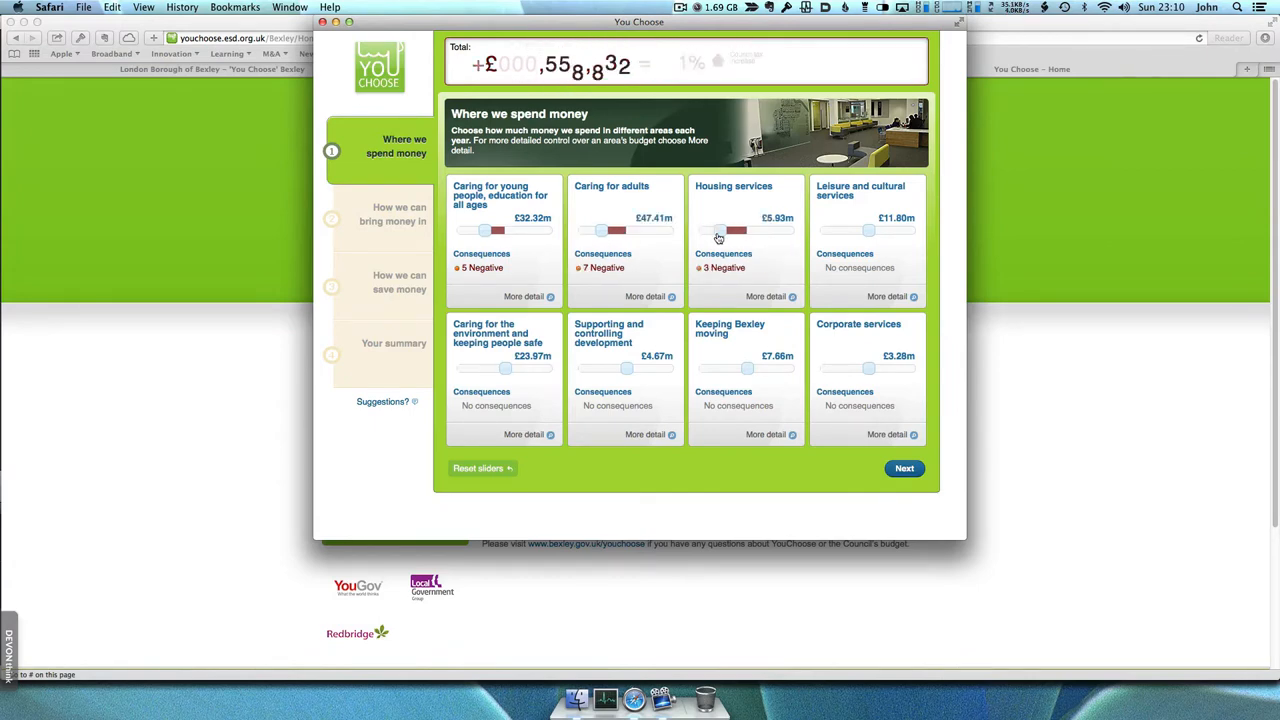
{"action": "left_click_drag", "start_coordinate": [738, 231], "coordinate": [718, 231]}
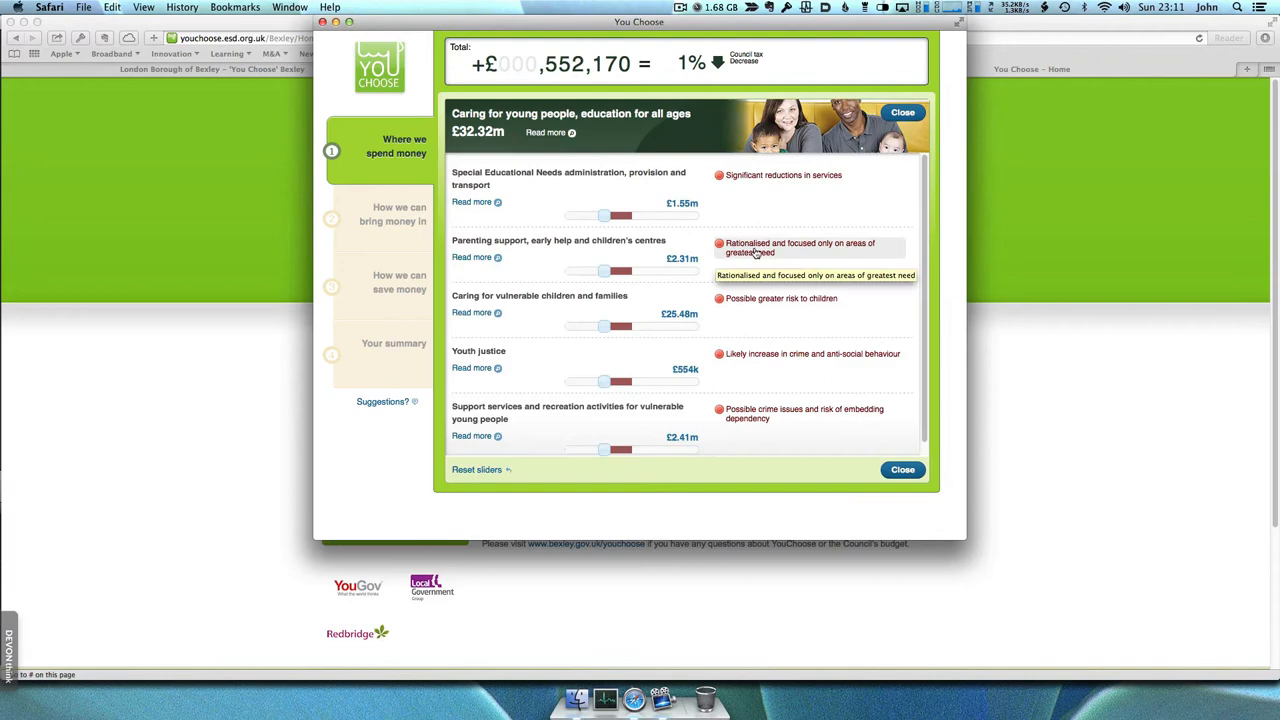
Step: Read the young people's consequence and Youth justice details, then move to 'How we can save money'
{"action": "left_click", "coordinate": [800, 247]}
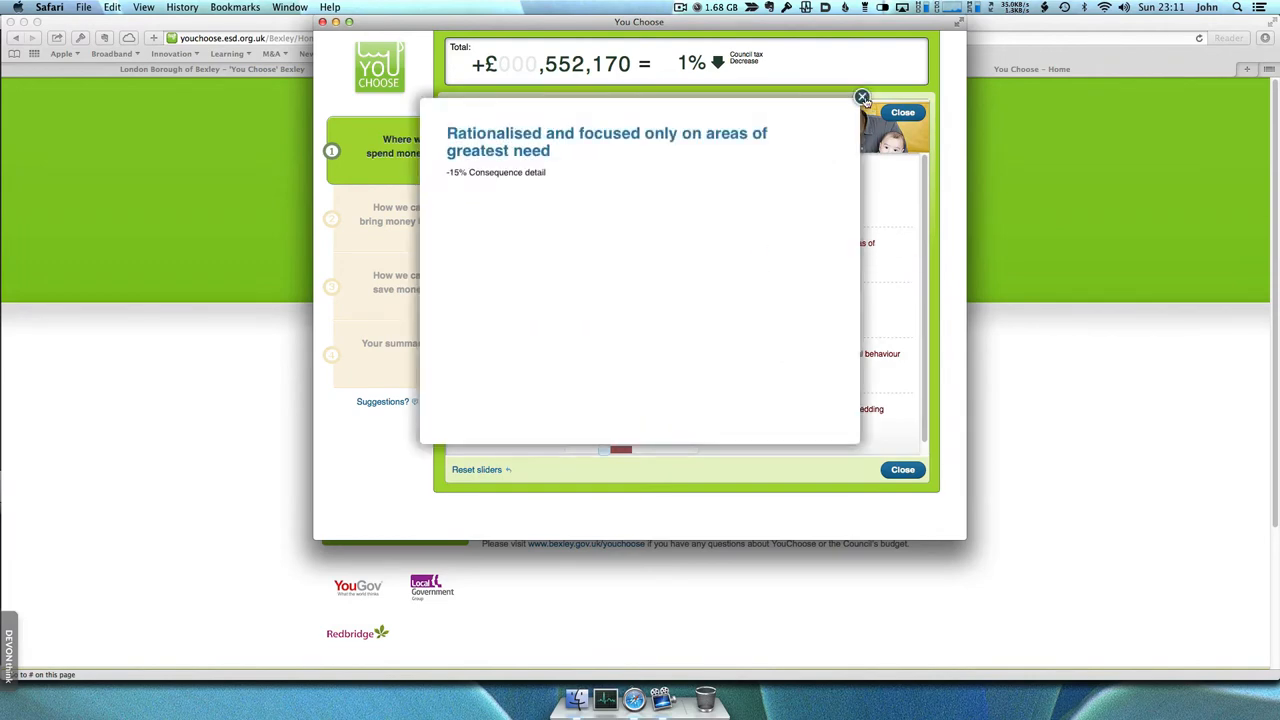
{"action": "left_click", "coordinate": [862, 97]}
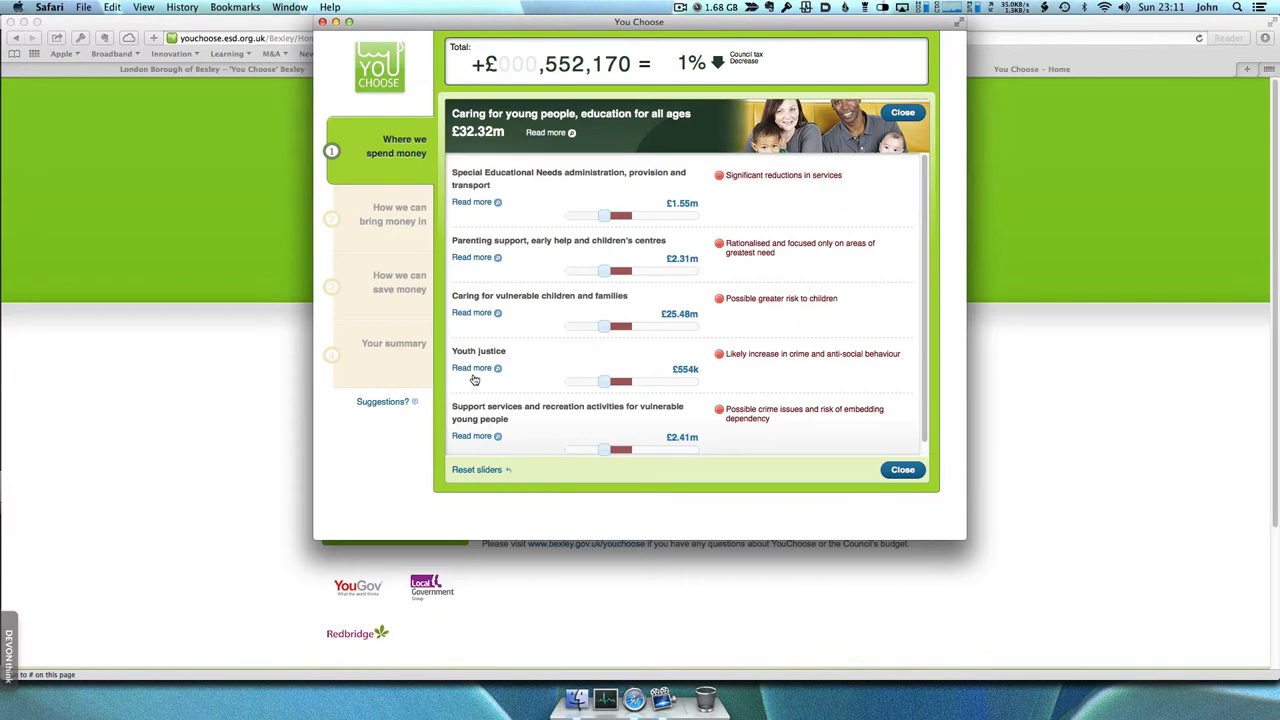
{"action": "left_click", "coordinate": [472, 368]}
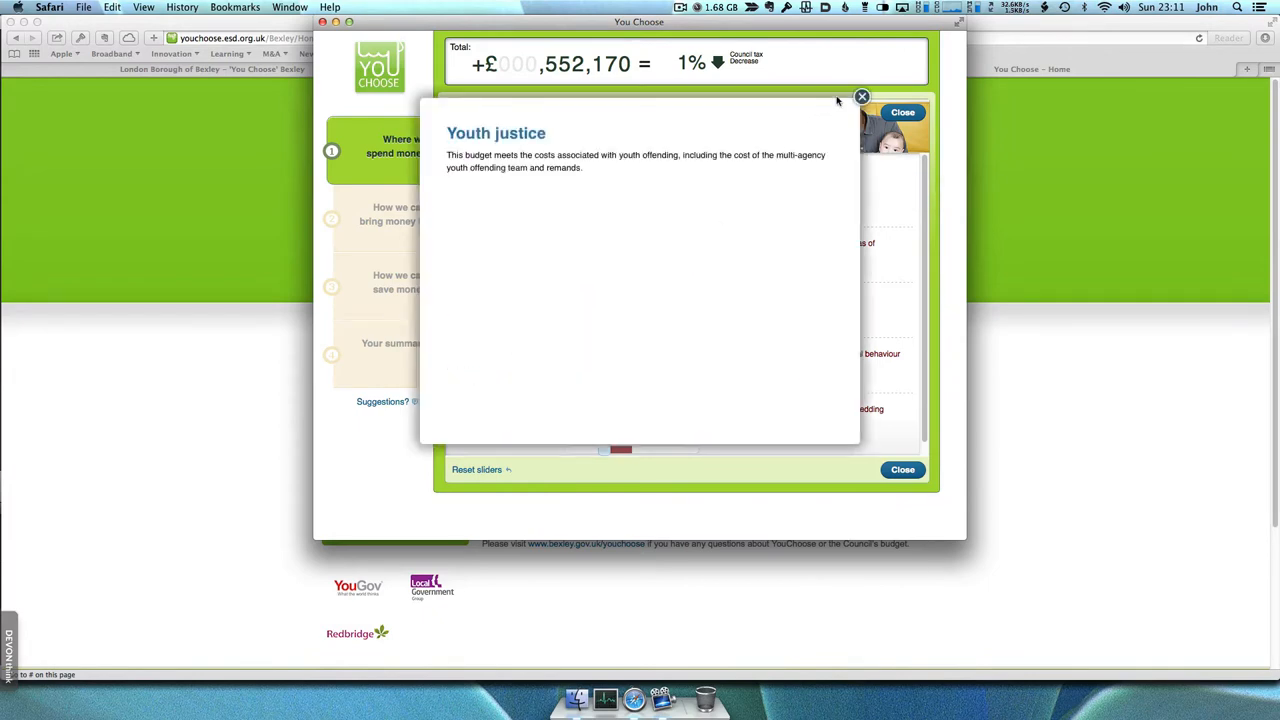
{"action": "left_click", "coordinate": [861, 96]}
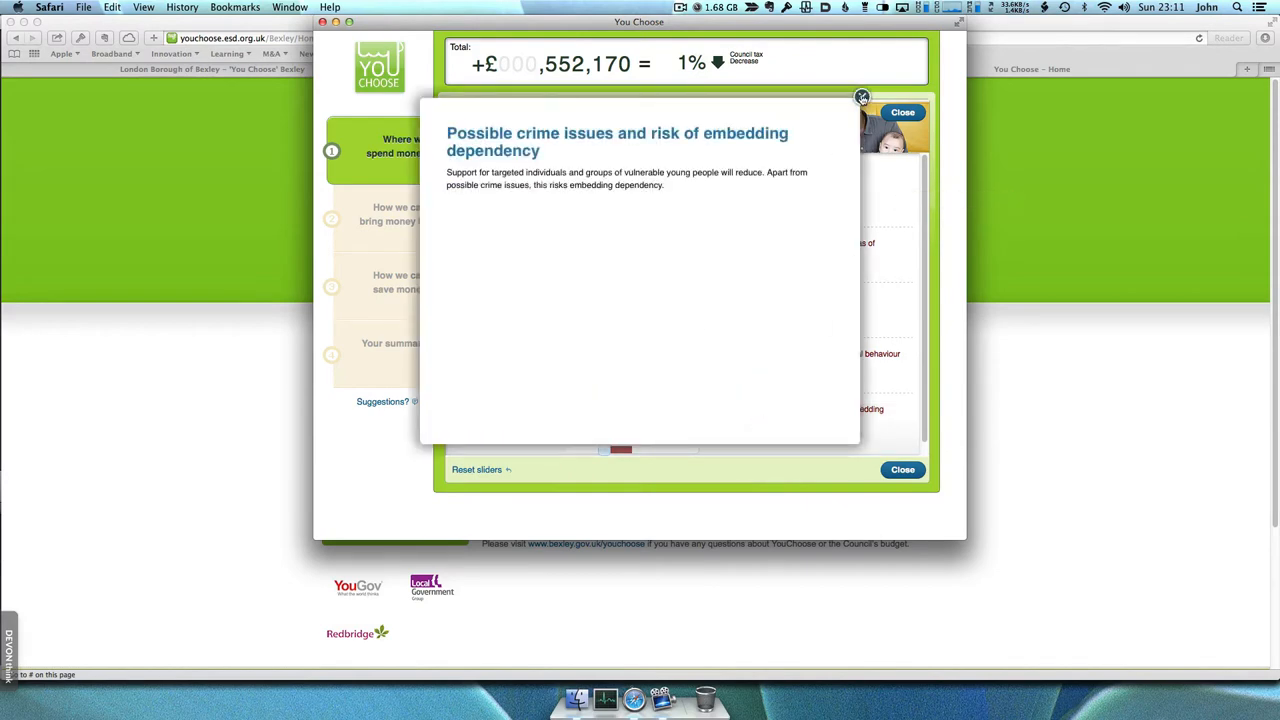
{"action": "left_click", "coordinate": [861, 96]}
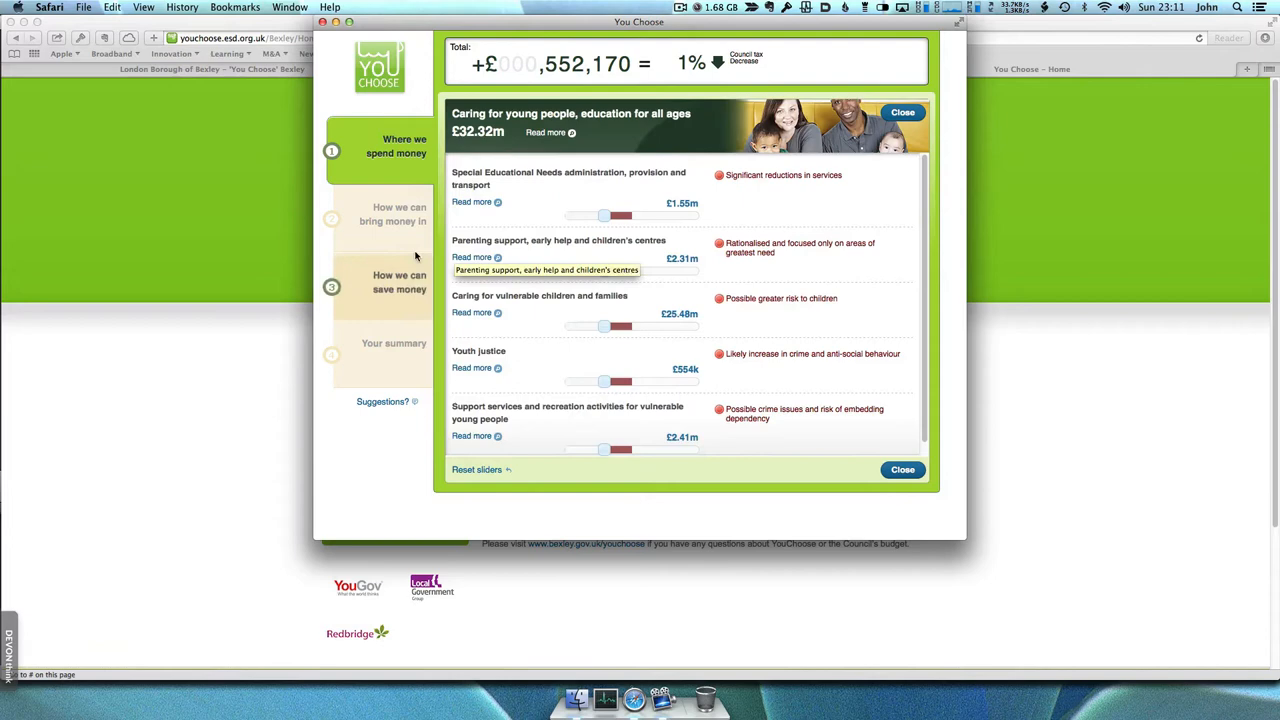
{"action": "left_click", "coordinate": [392, 214]}
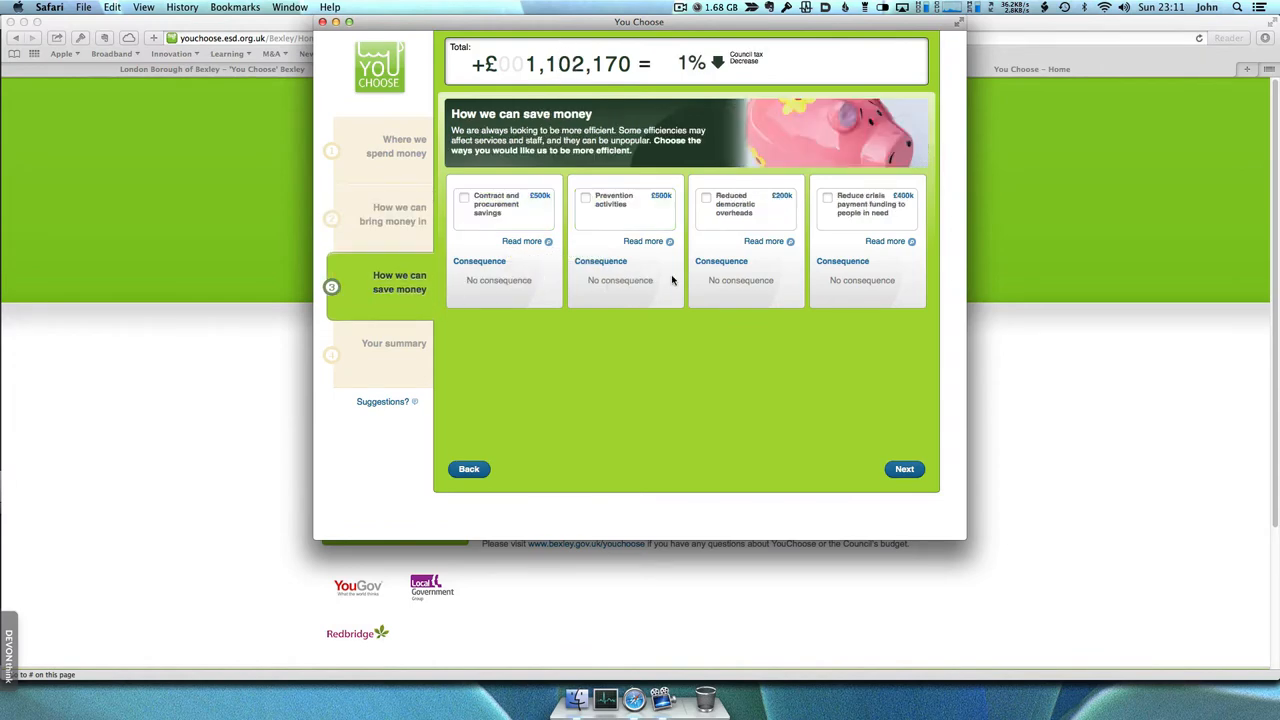
Step: Tick contract and procurement savings and bring up the summary of choices
{"action": "left_click", "coordinate": [464, 198]}
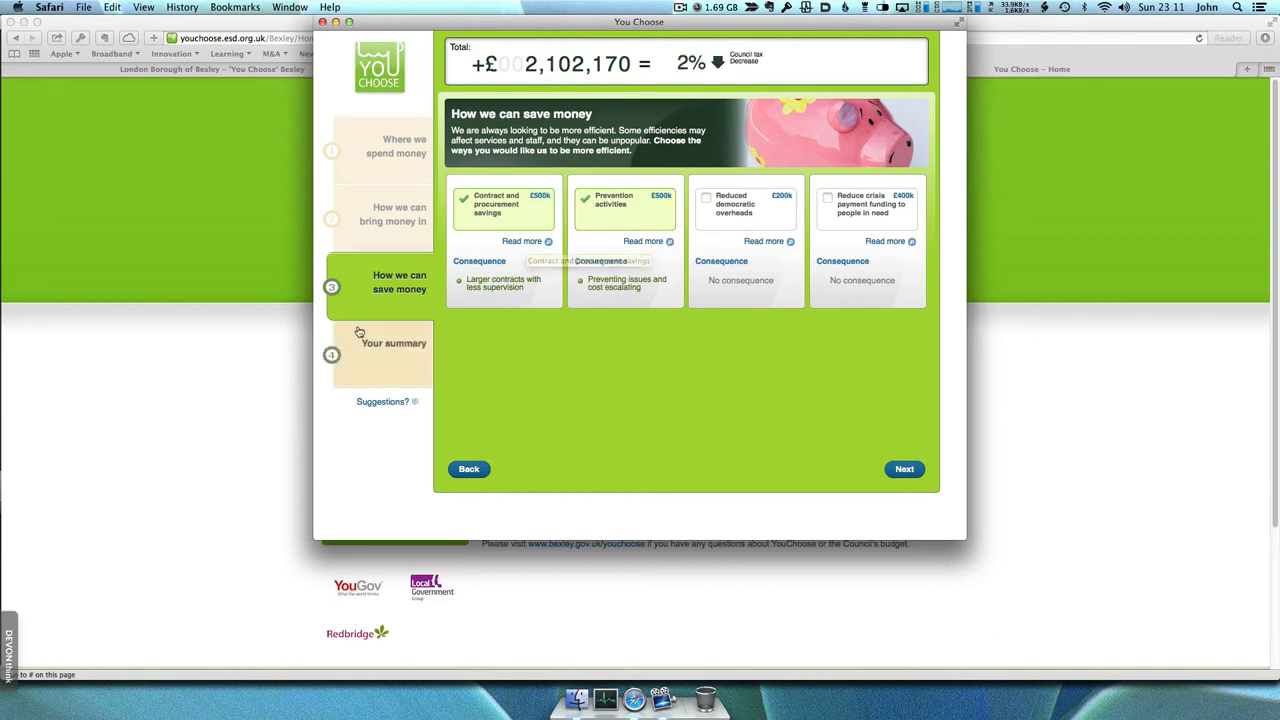
{"action": "left_click", "coordinate": [393, 343]}
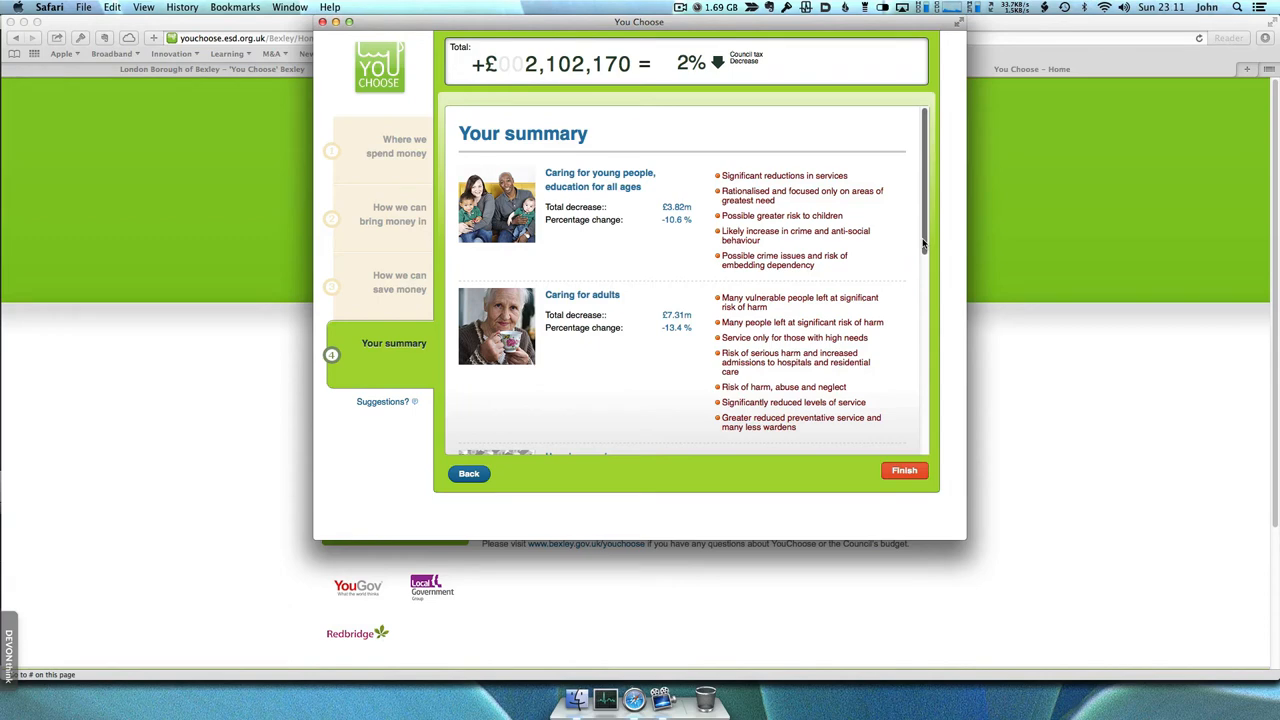
Step: Review the summary, finish the submission, and view the results so far page
{"action": "scroll", "scroll_direction": "down", "scroll_amount": 3}
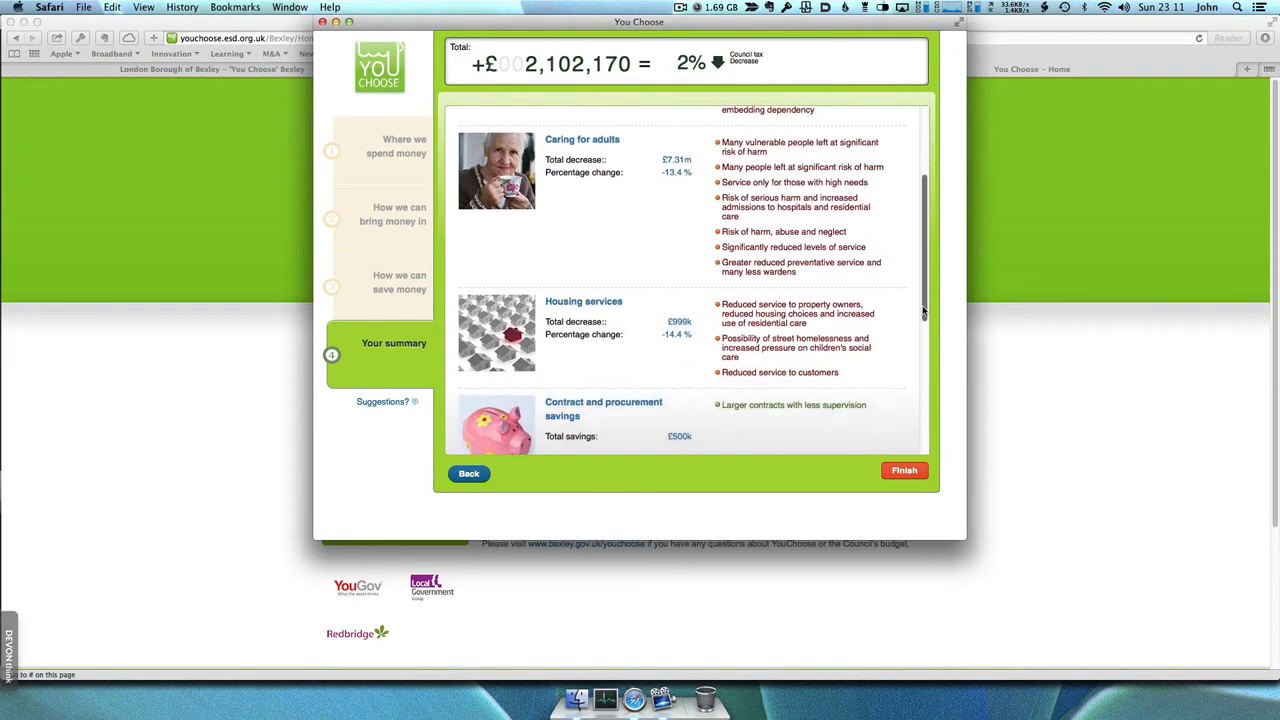
{"action": "scroll", "scroll_direction": "down", "scroll_amount": 3}
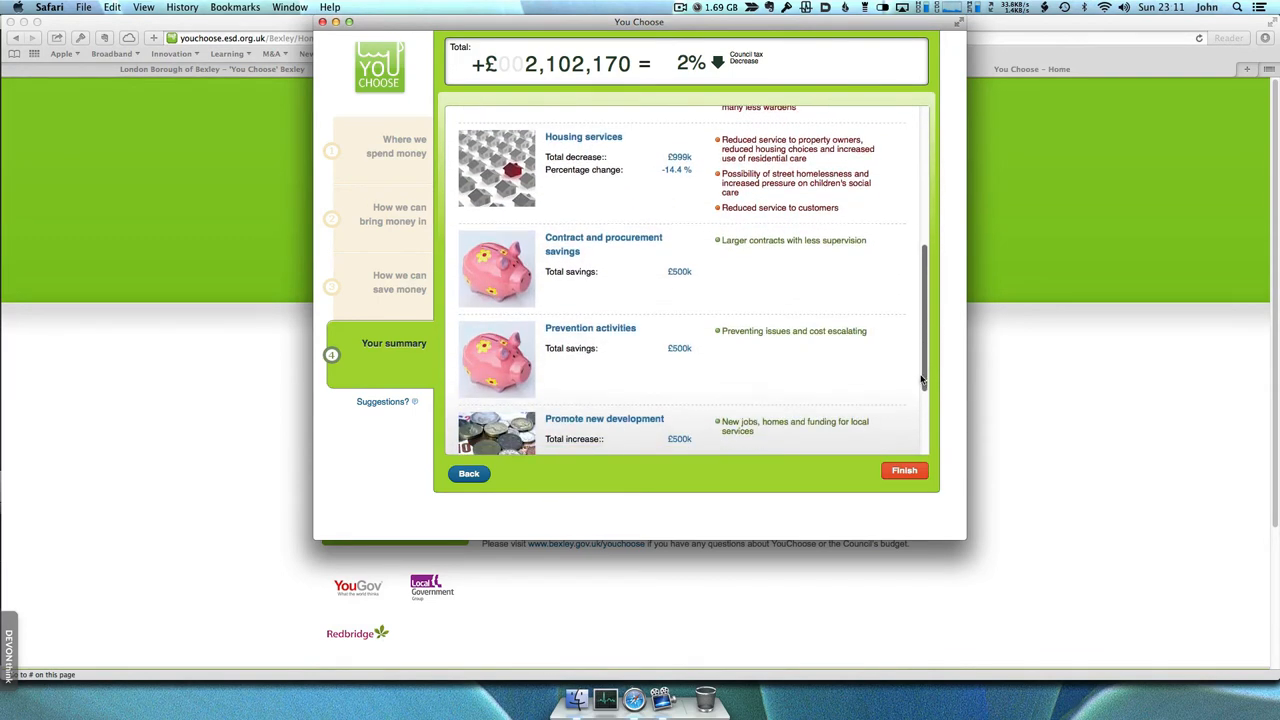
{"action": "scroll", "scroll_direction": "up", "scroll_amount": 3}
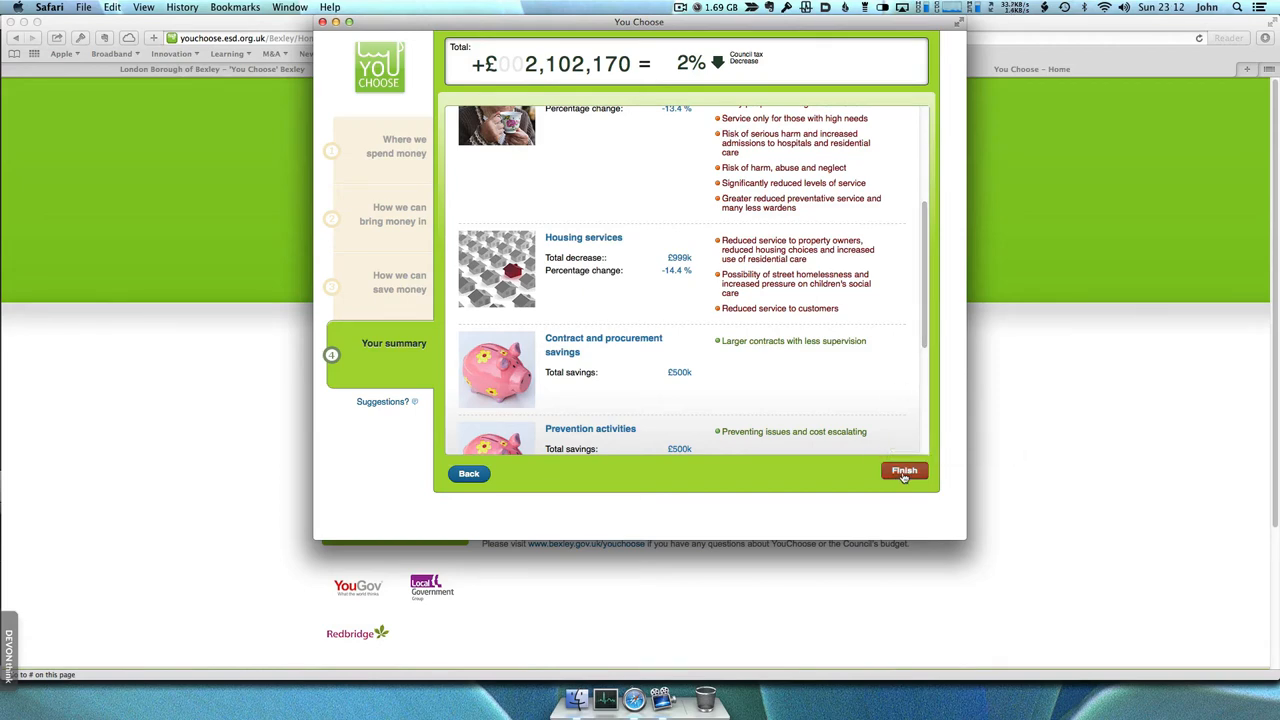
{"action": "left_click", "coordinate": [903, 470]}
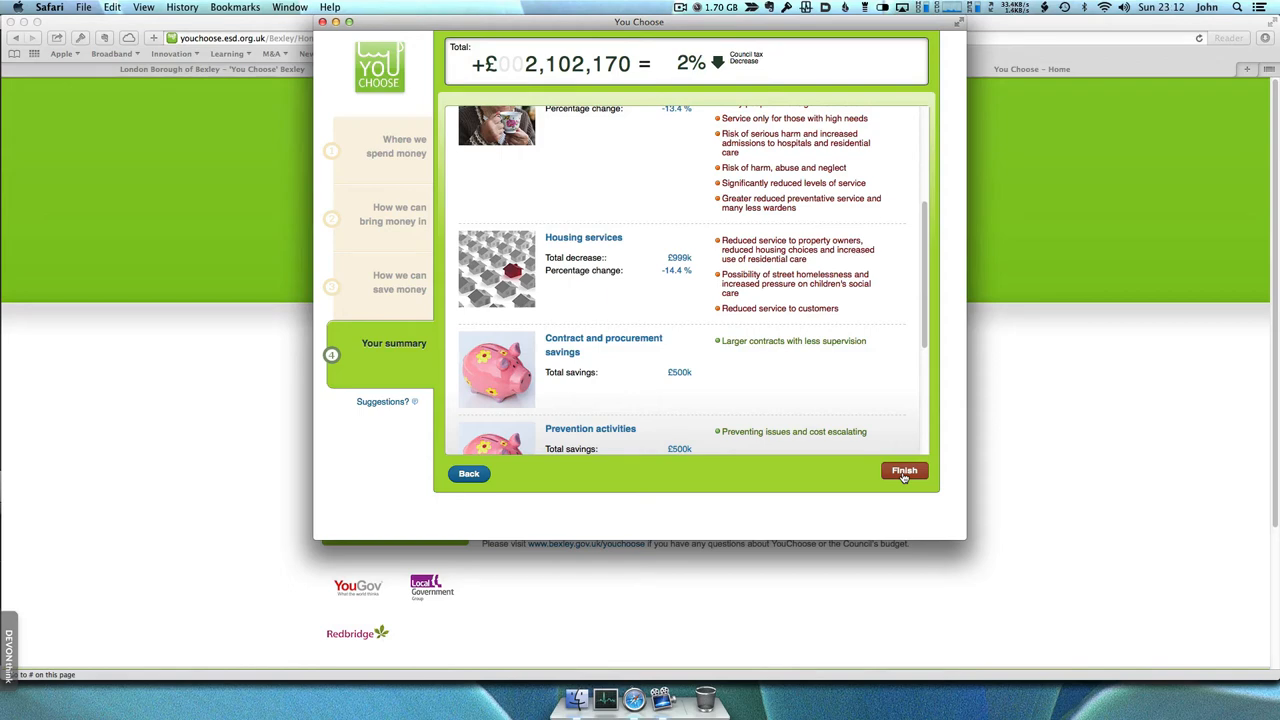
{"action": "left_click", "coordinate": [903, 470]}
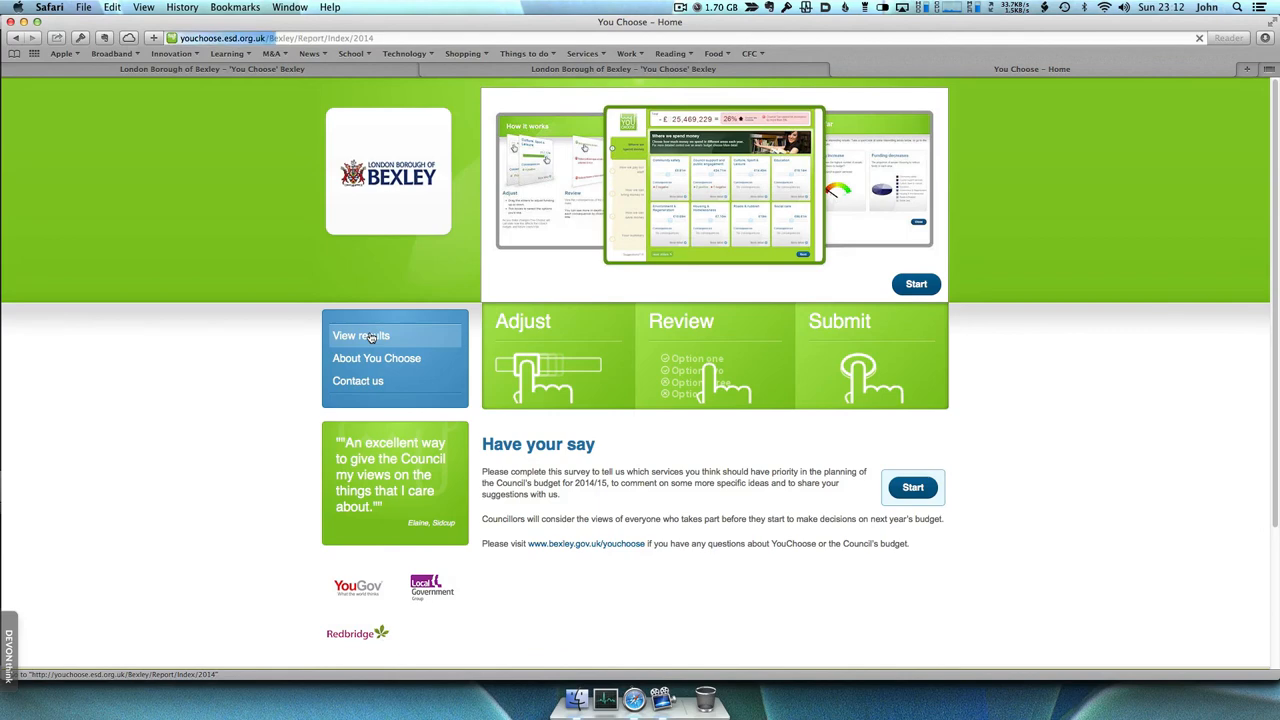
{"action": "left_click", "coordinate": [360, 335]}
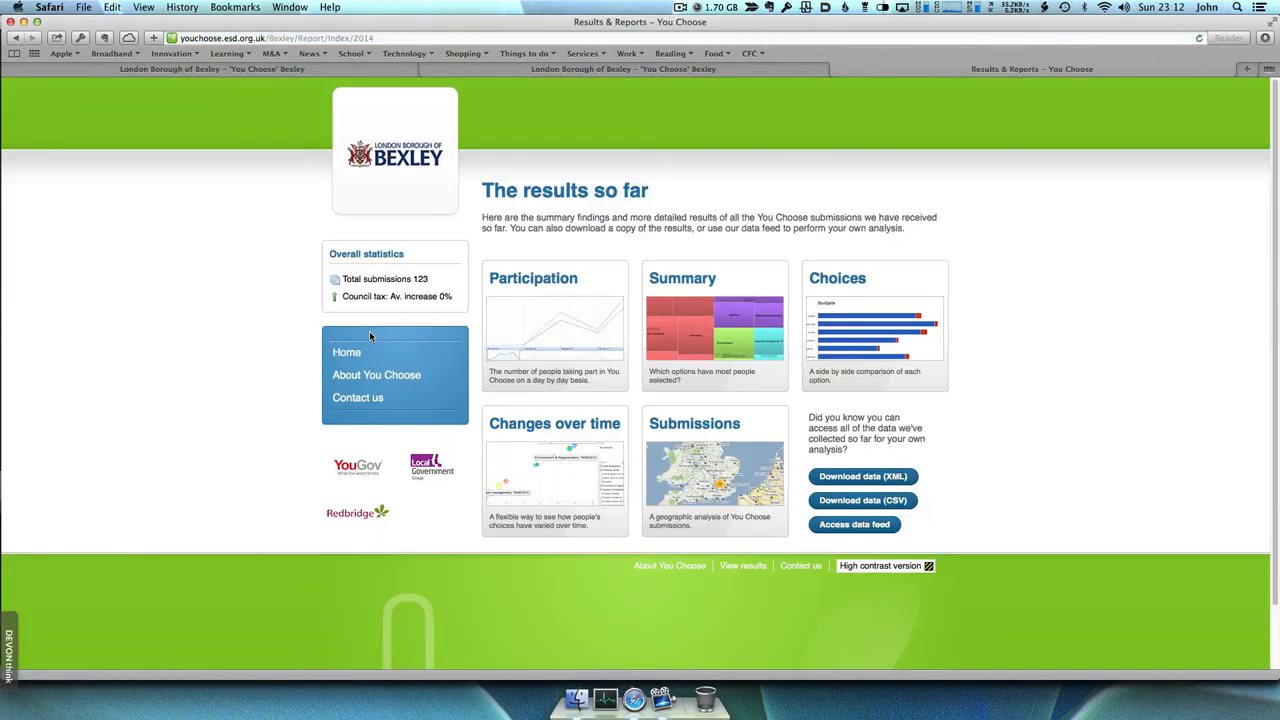